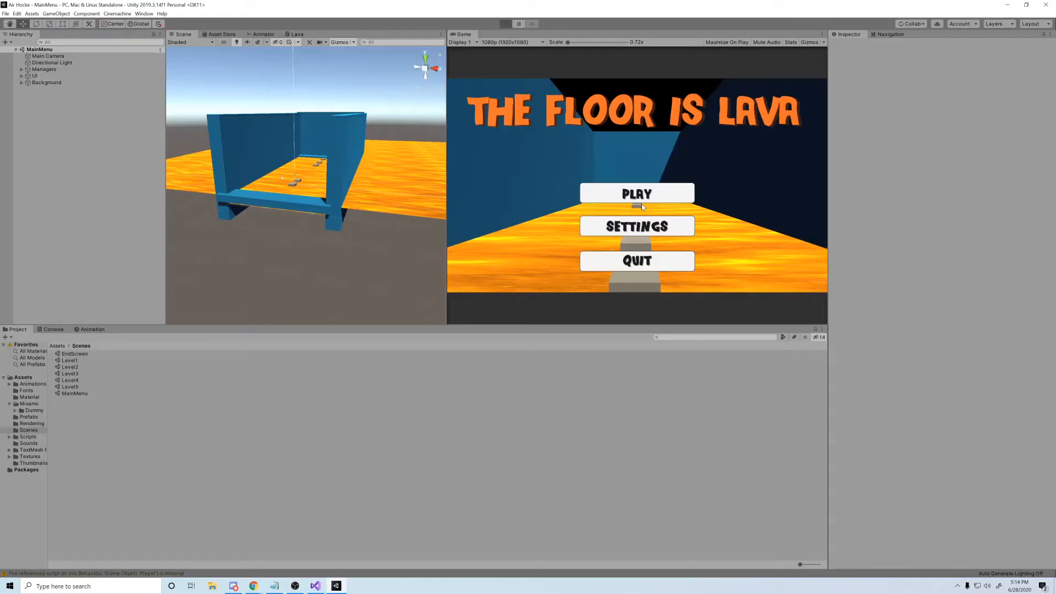
Run the finished Floor is Lava game and press Play on its title menu.
click(506, 23)
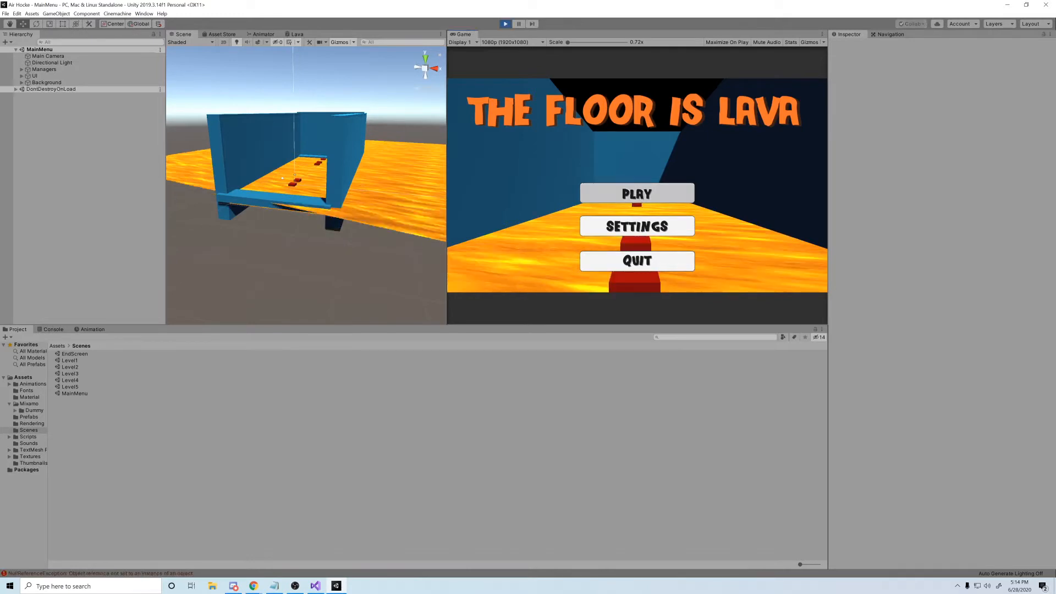
click(637, 193)
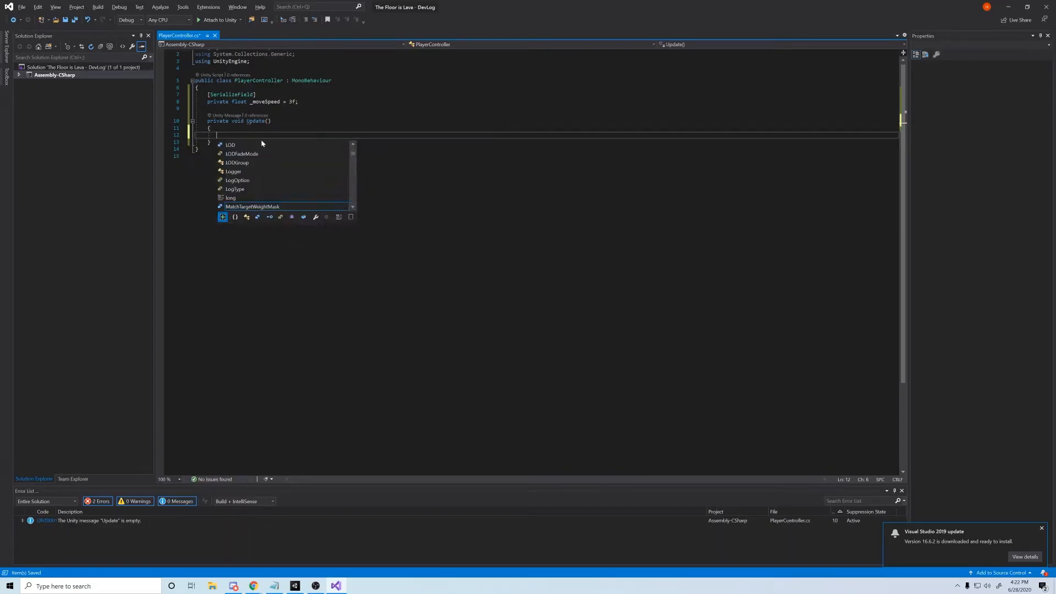
Write Move() with input axes, a Rigidbody field set in Start, and a Space-key AddForce Jump().
text(Move();)
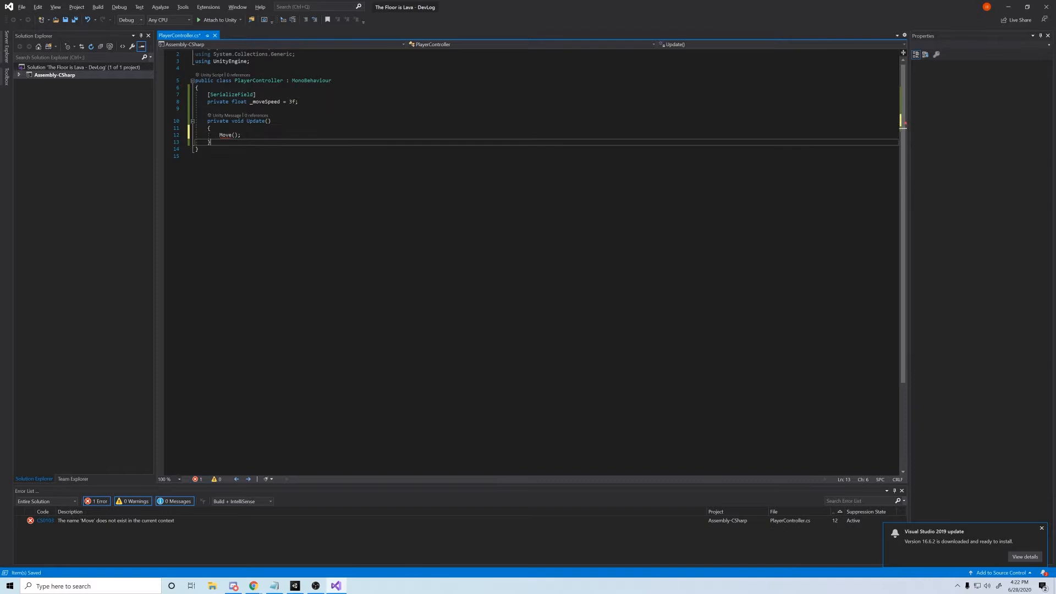
text(private void Move()
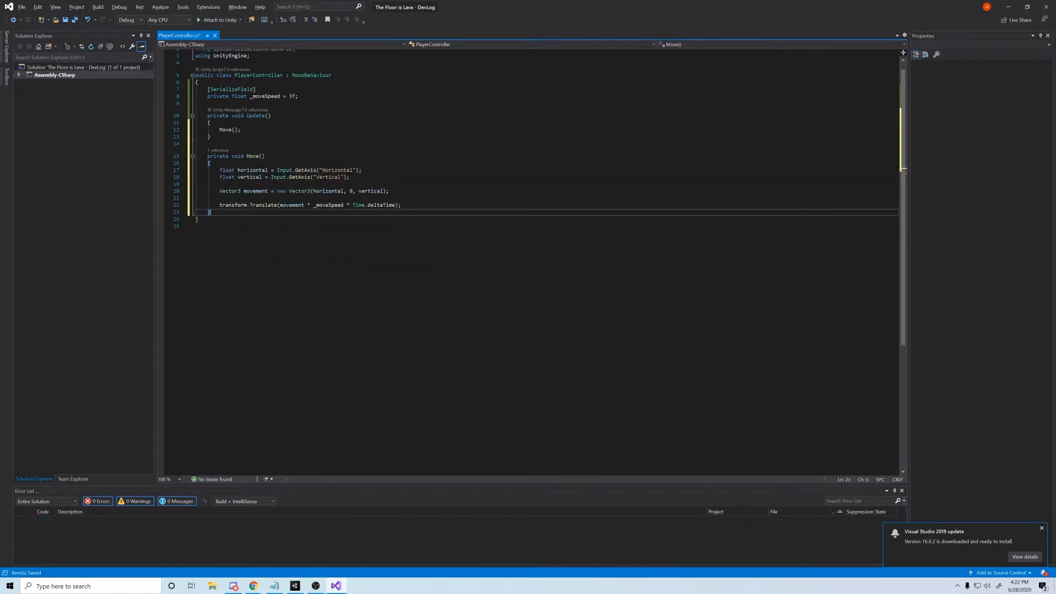
text(private void Jump()
text(if(Input.GetKeyDown(KeyCode.Space)
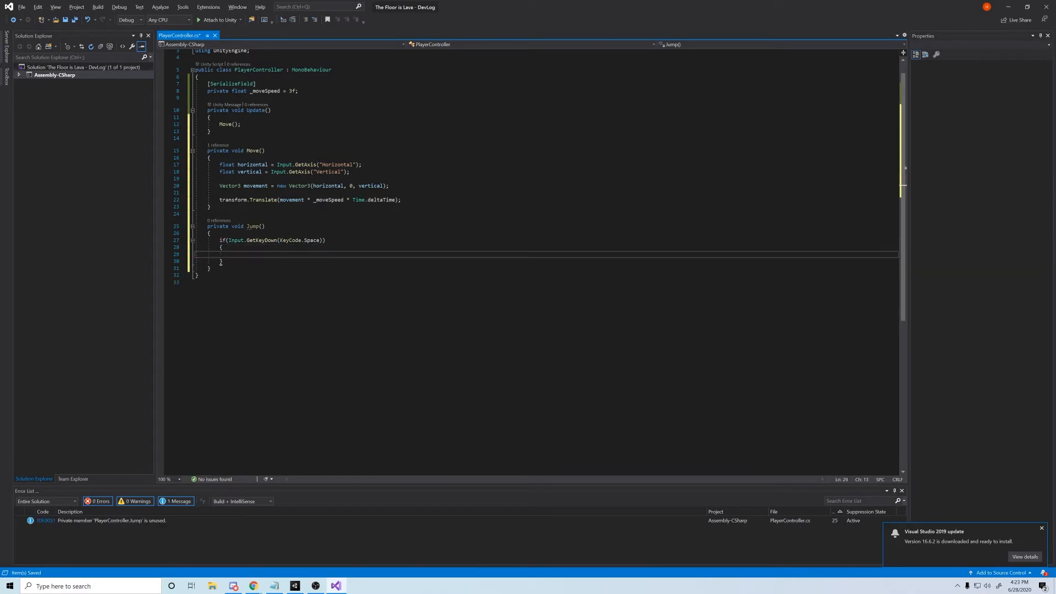
text(_rigidbody)
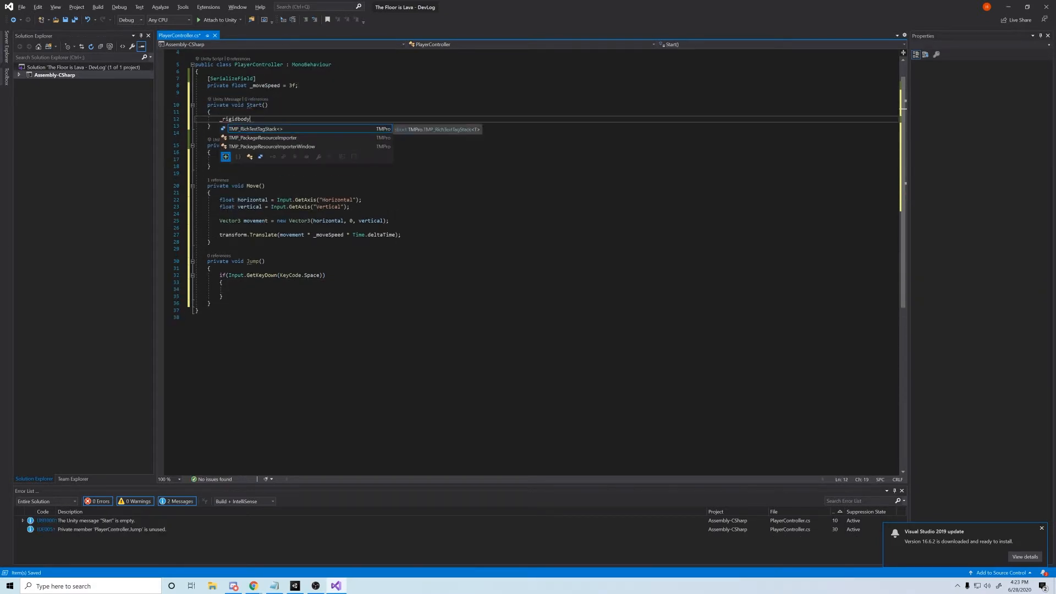
text(private Rigidbody _rigidbody;)
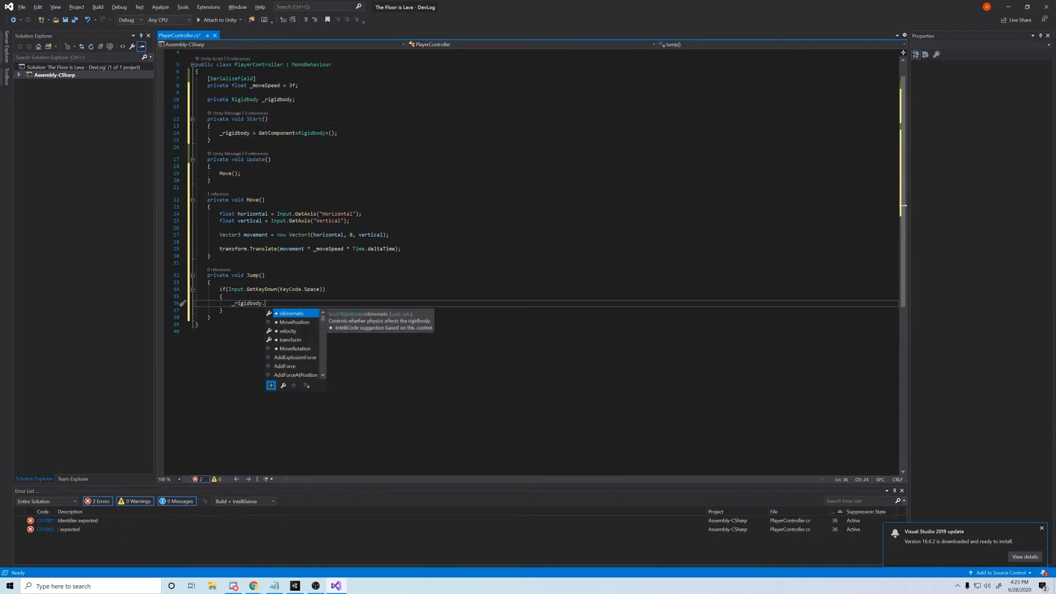
text(AddForce(0, _vertf)
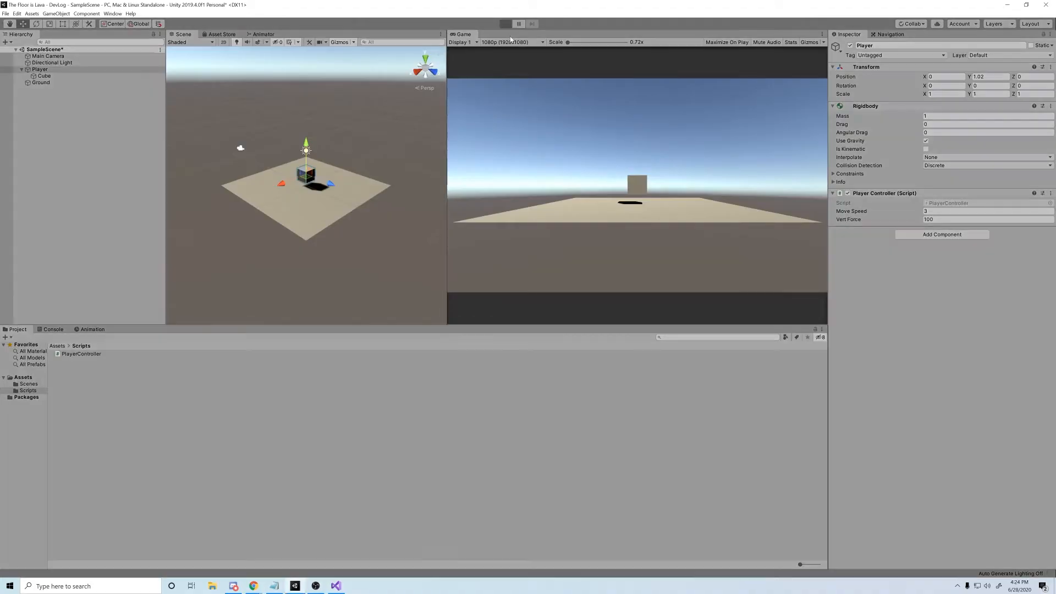
Play-test the Player cube's jump, trying Vert Force 10000 before returning it to 100.
click(506, 24)
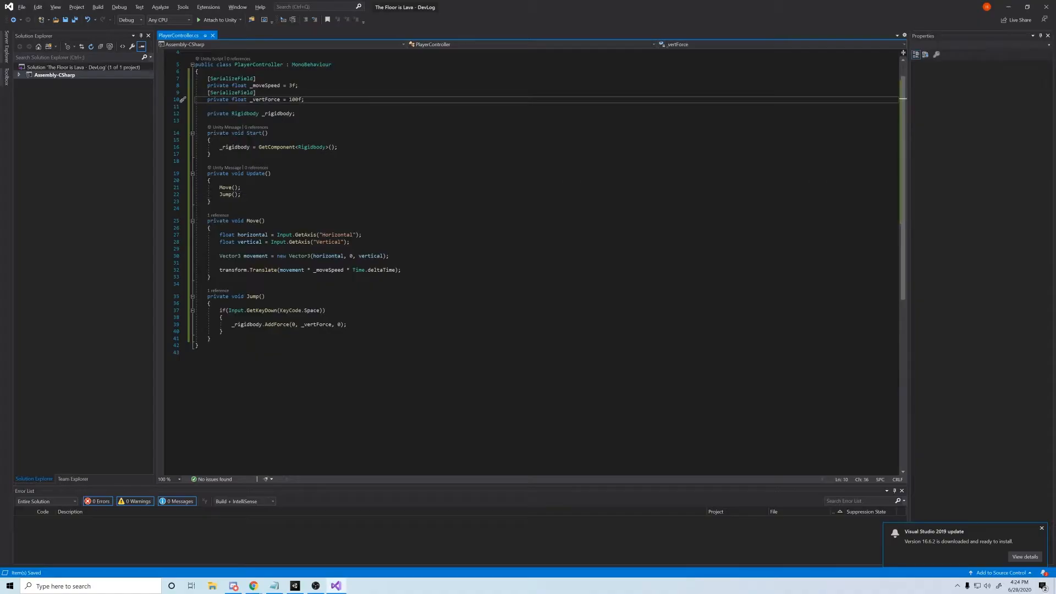
click(317, 585)
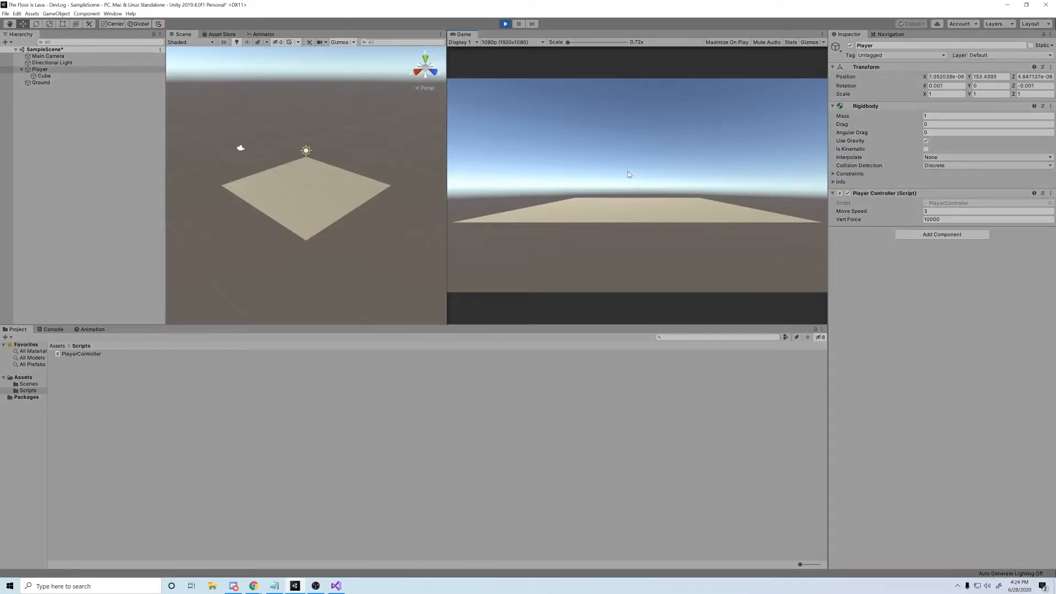
click(505, 23)
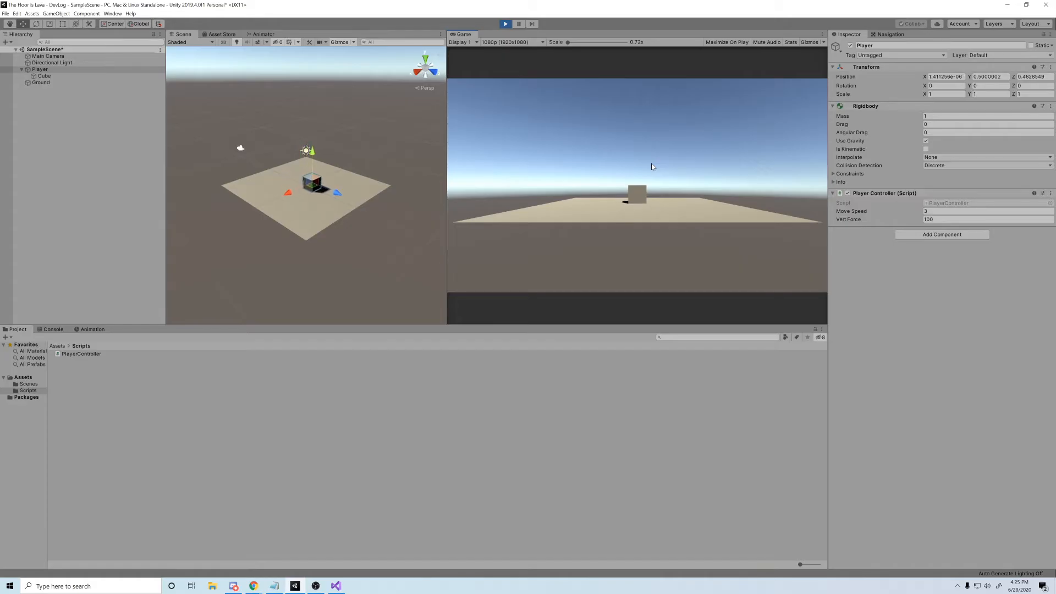
click(505, 24)
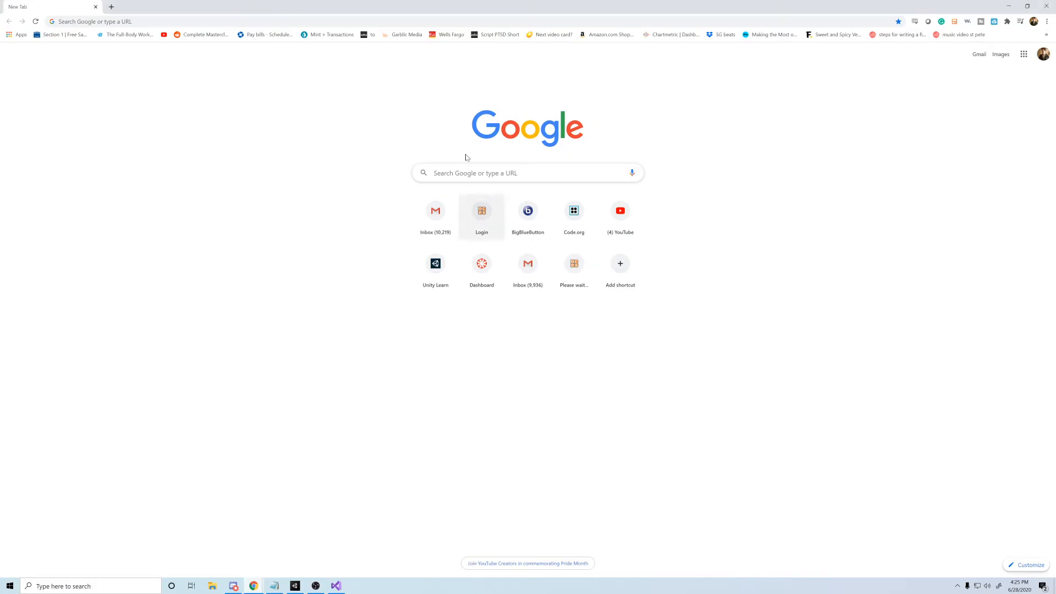
Search Google for 'How to Make my box jump like a person' and open a beginner video.
text(How to Make my box jump like a perso)
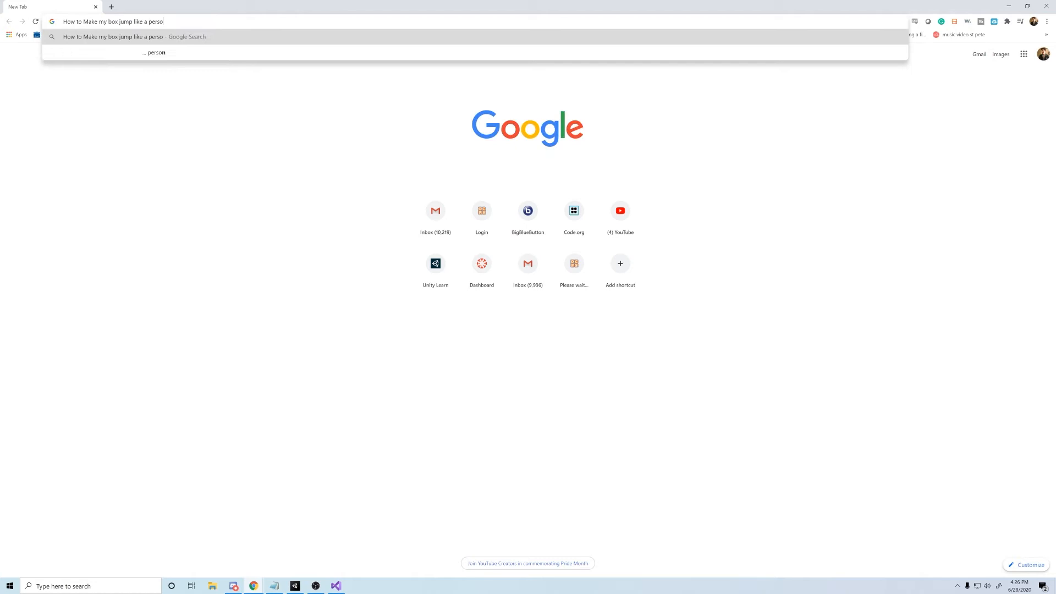
key(Enter)
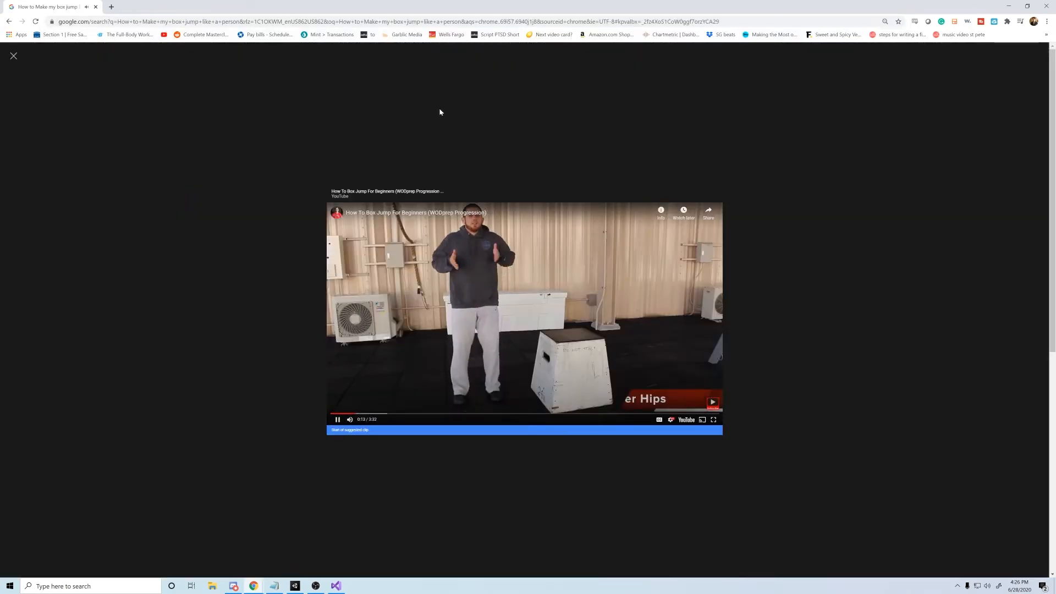
click(294, 586)
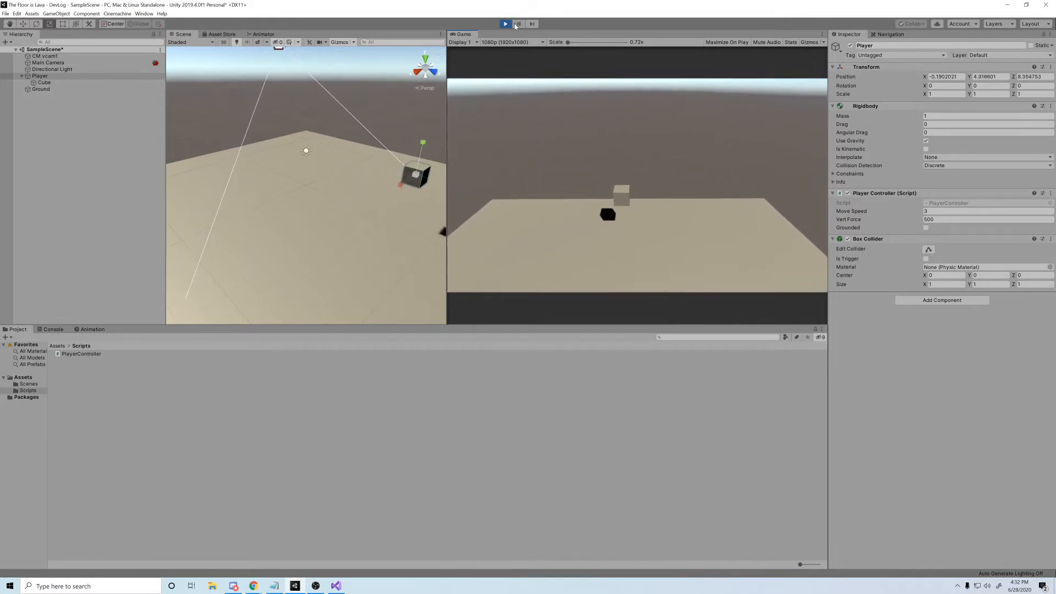
Stop Play mode, edit Vert Force, and build cube walls, platforms and a large plane.
click(506, 24)
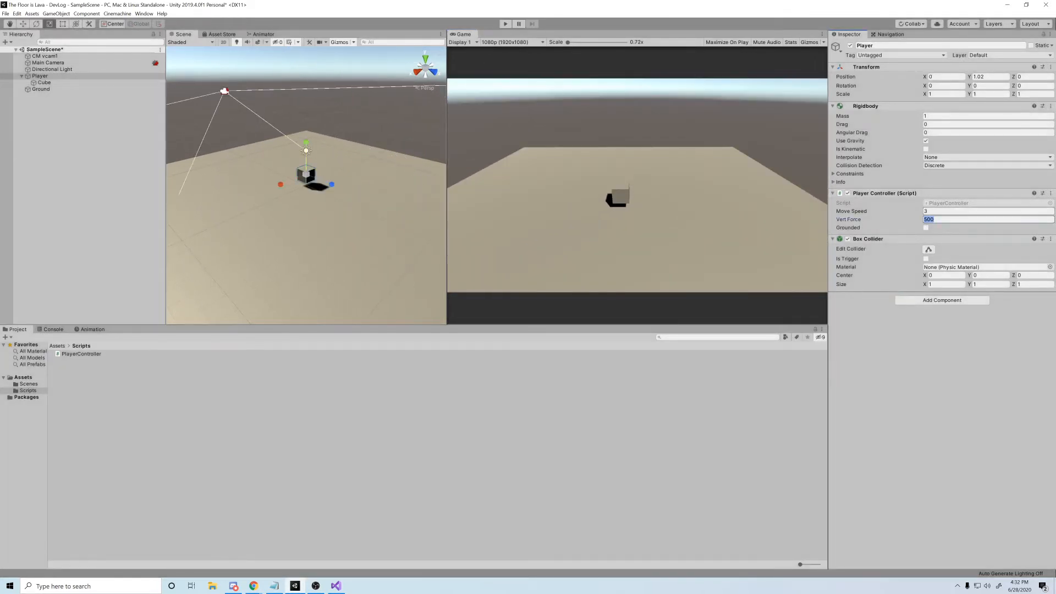
text(10)
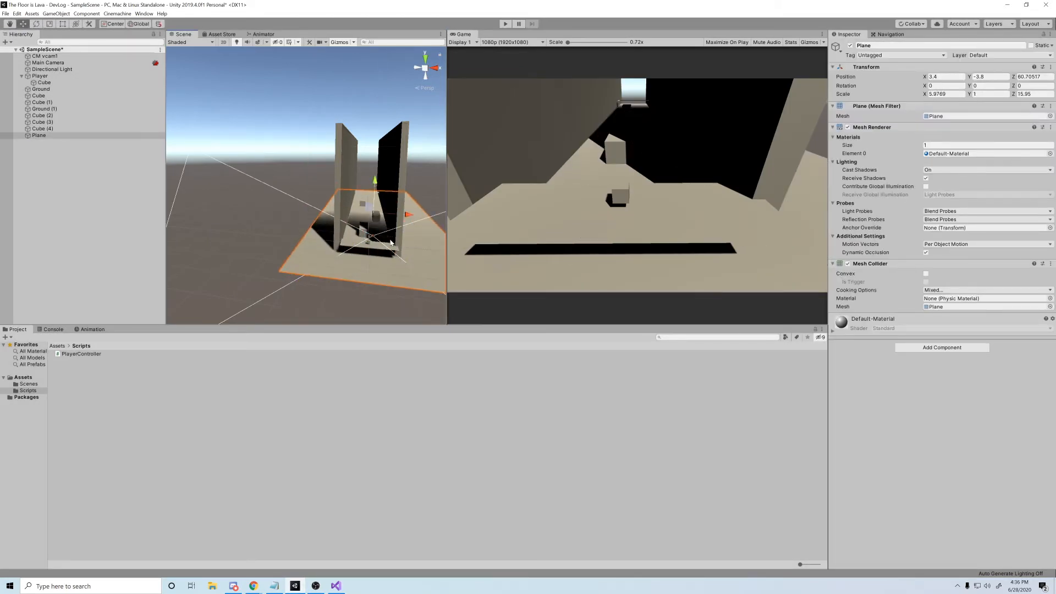
click(252, 586)
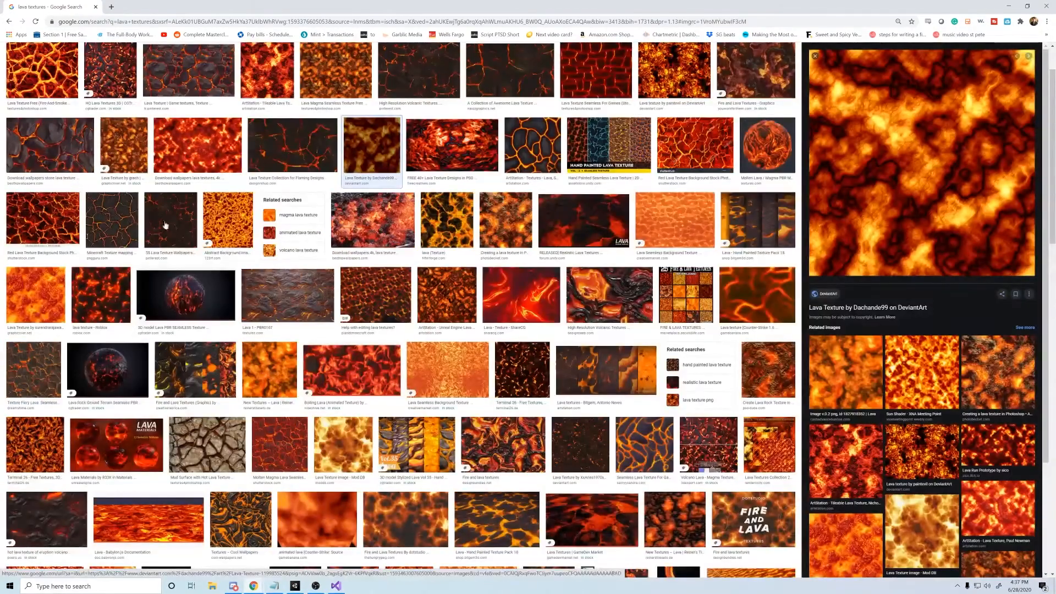
Save the DeviantArt lava texture from the Google Images preview.
right_click(910, 165)
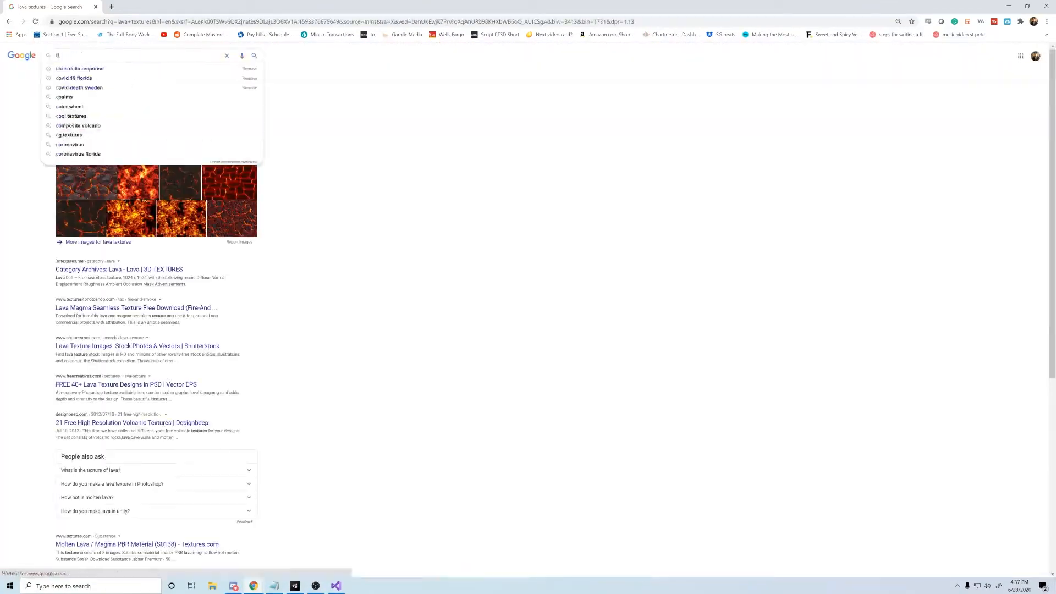
text(cheese pizza up close)
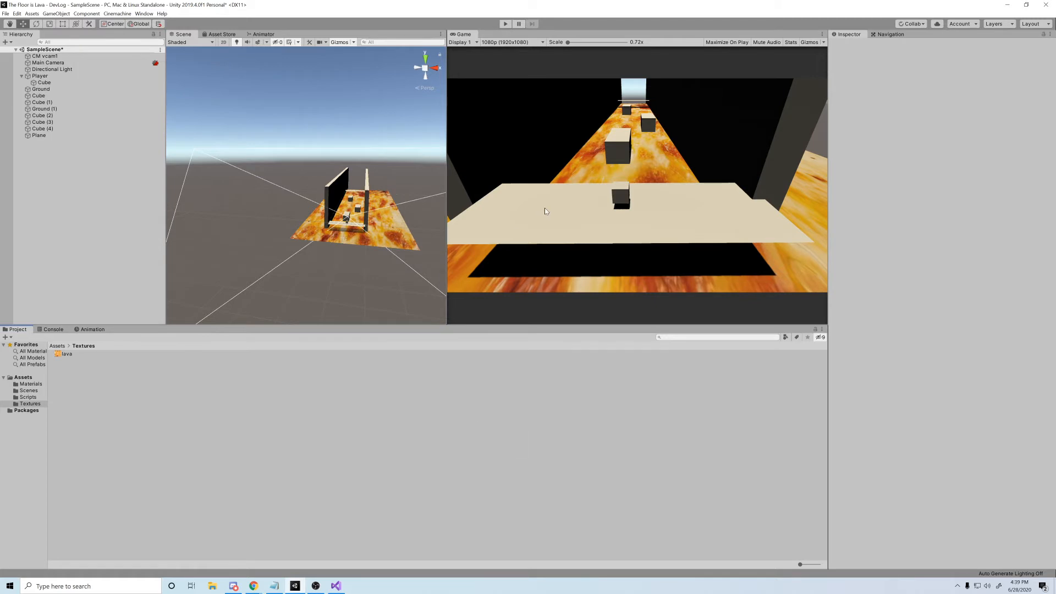
Texture the plane with the lava image and create Blocks, TotalBlocks and SpeedRunTimer scripts.
click(38, 135)
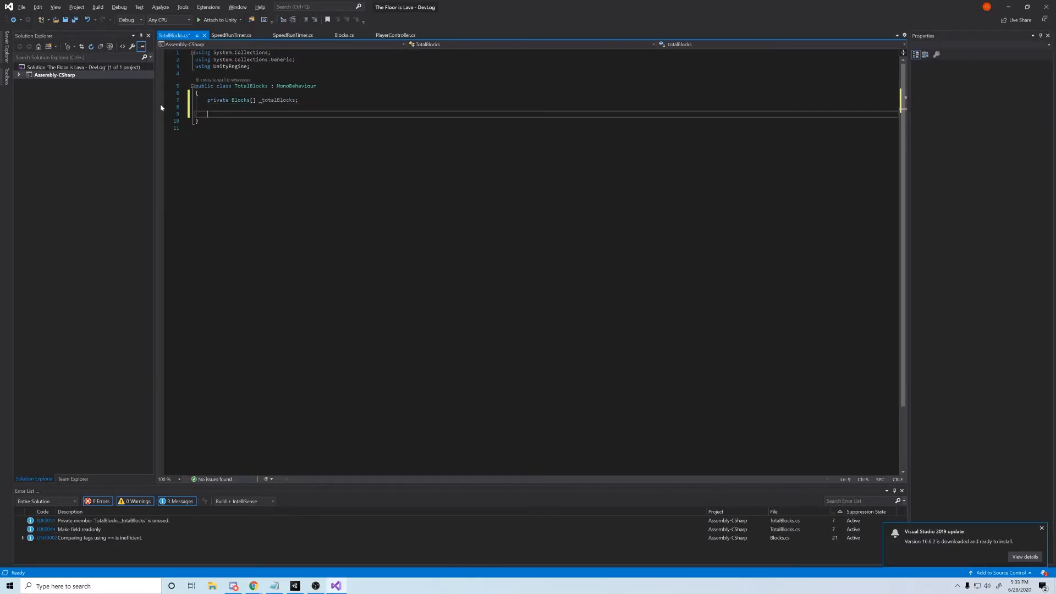
Add an Awake() method to TotalBlocks, then start Level 1 from the main menu.
text(private void Awake())
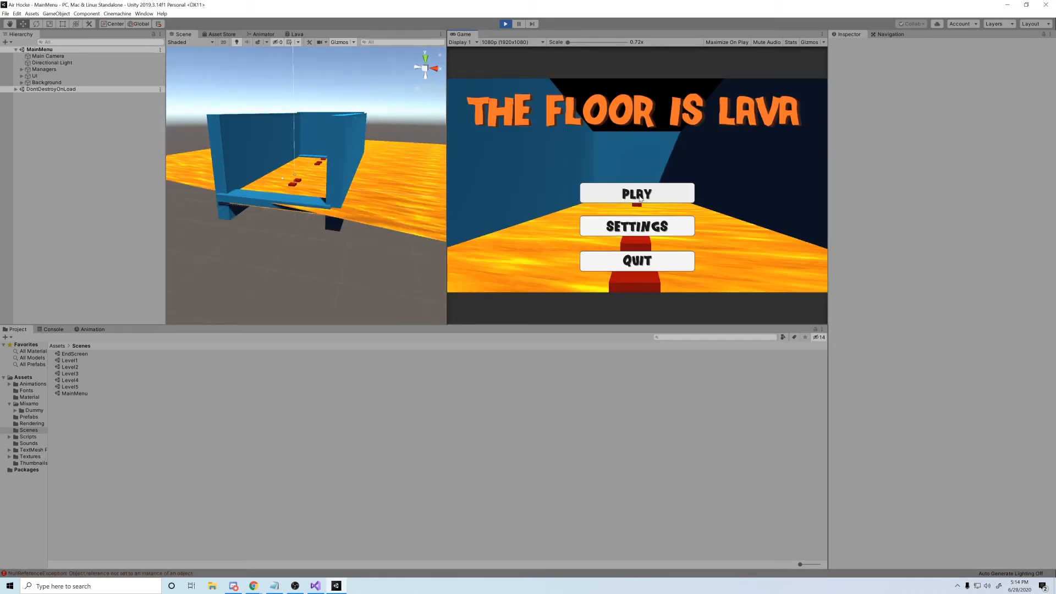
click(636, 193)
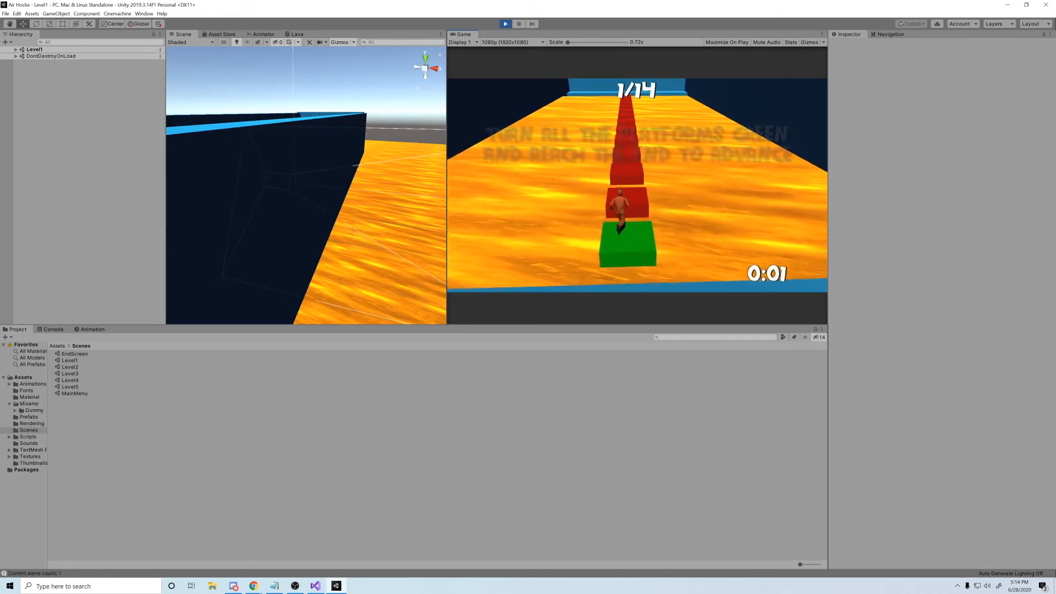